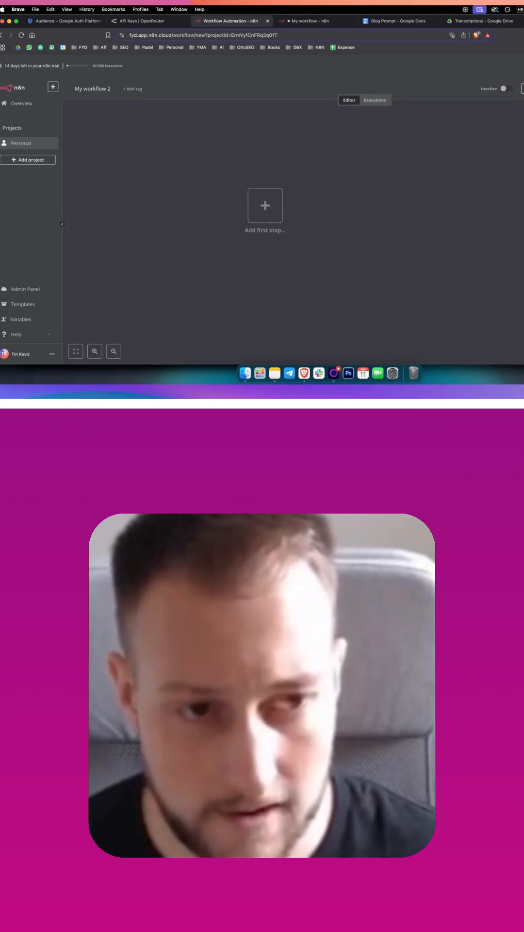
# Bring up the Google Drive Trigger settings, glance at the Drive tab, and return to the workflow.
pyautogui.click(265, 206)
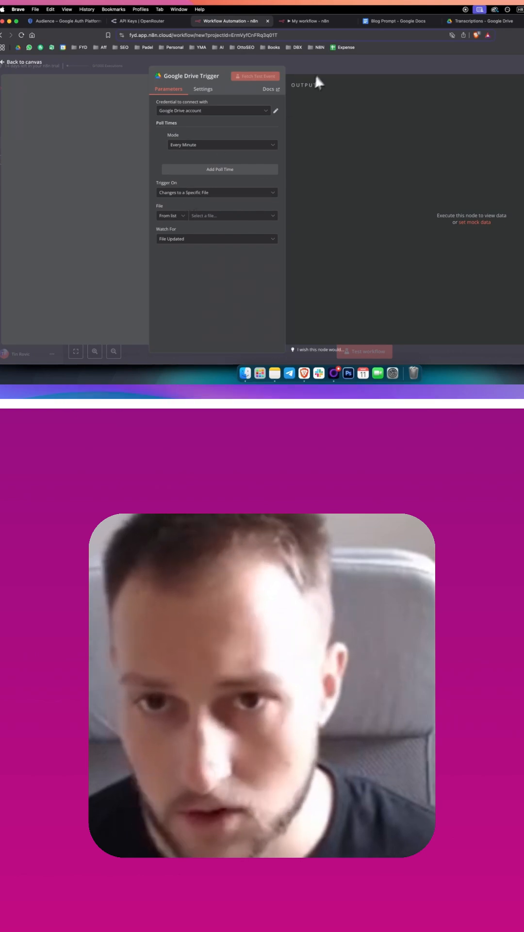
pyautogui.click(21, 62)
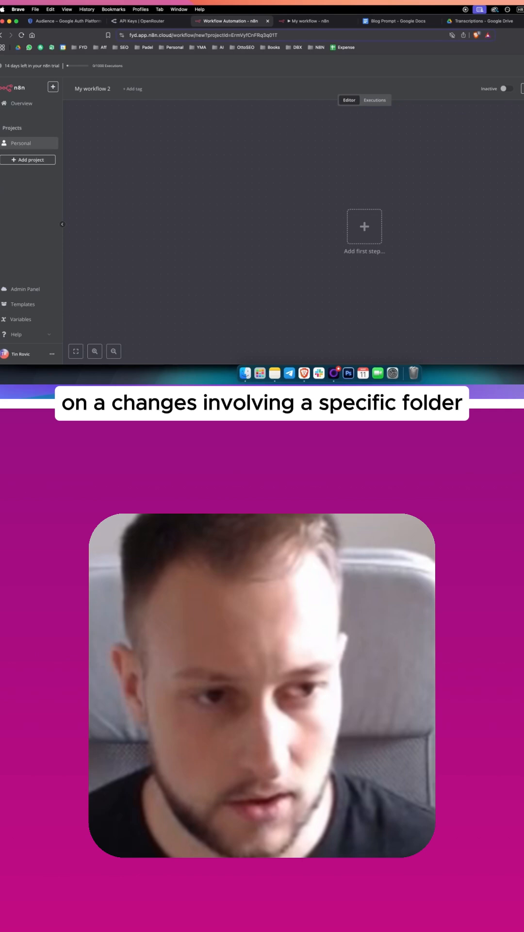
pyautogui.click(364, 226)
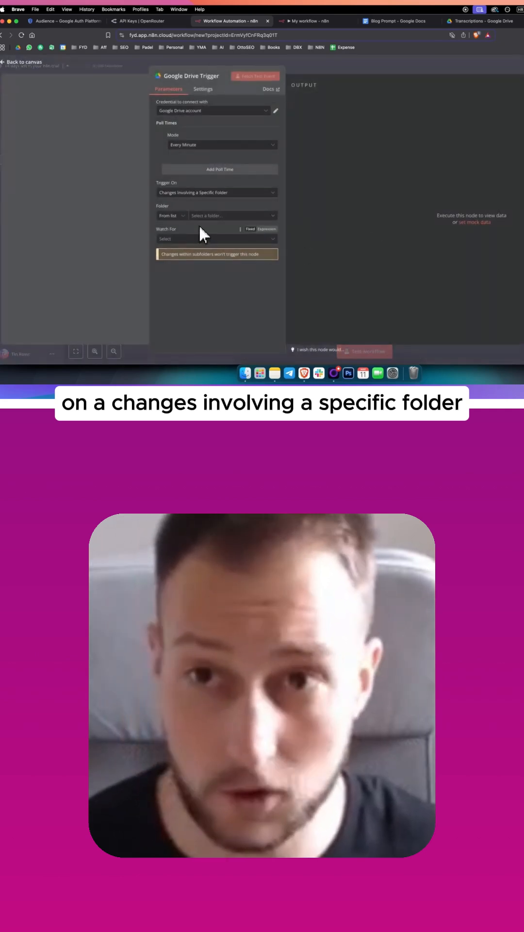
pyautogui.click(482, 20)
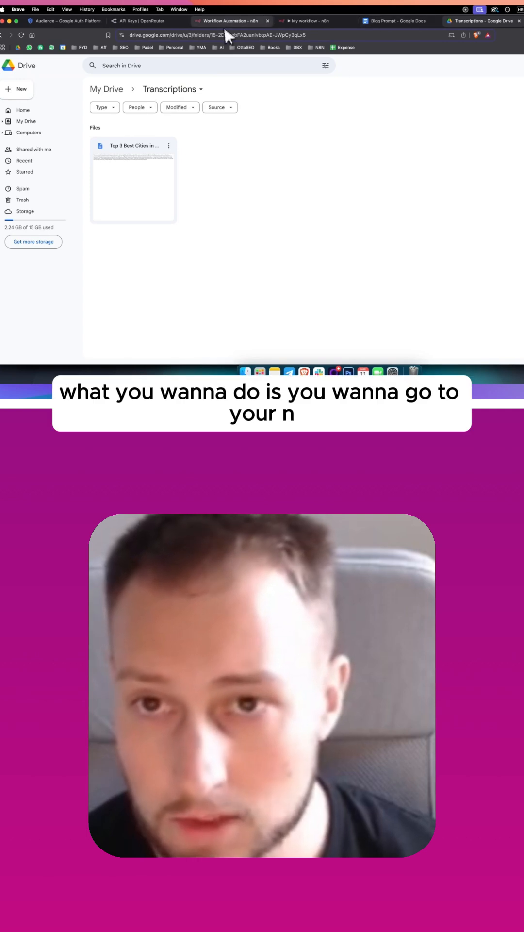
pyautogui.click(232, 20)
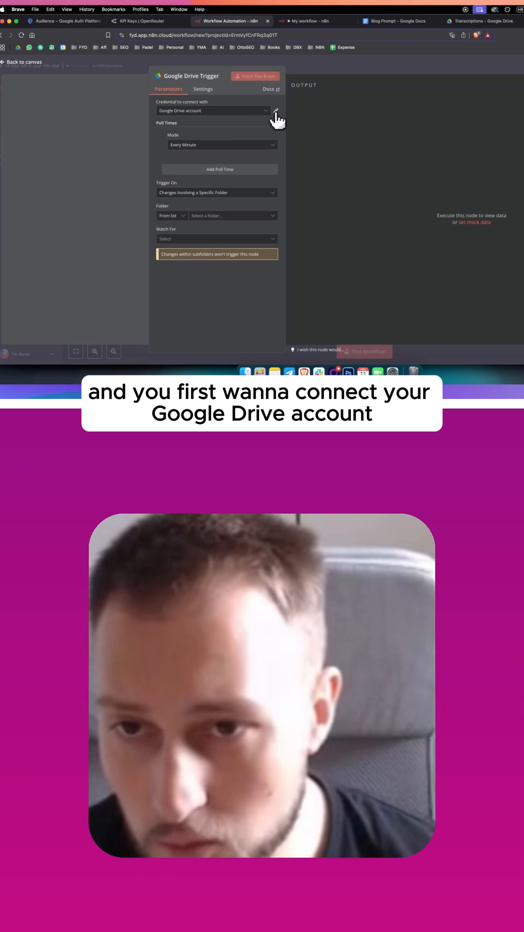
# Show the Google Drive account credential with its Client ID and Secret.
pyautogui.click(276, 110)
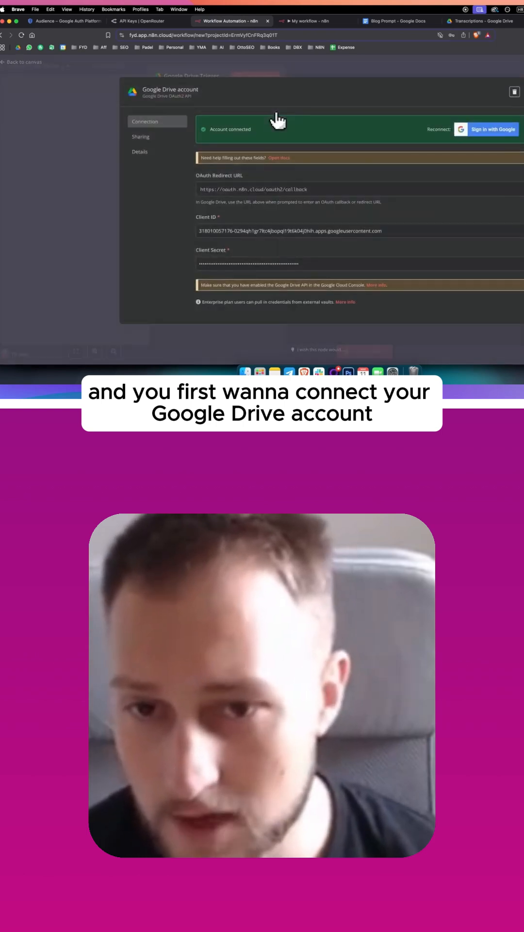
pyautogui.moveTo(476, 168)
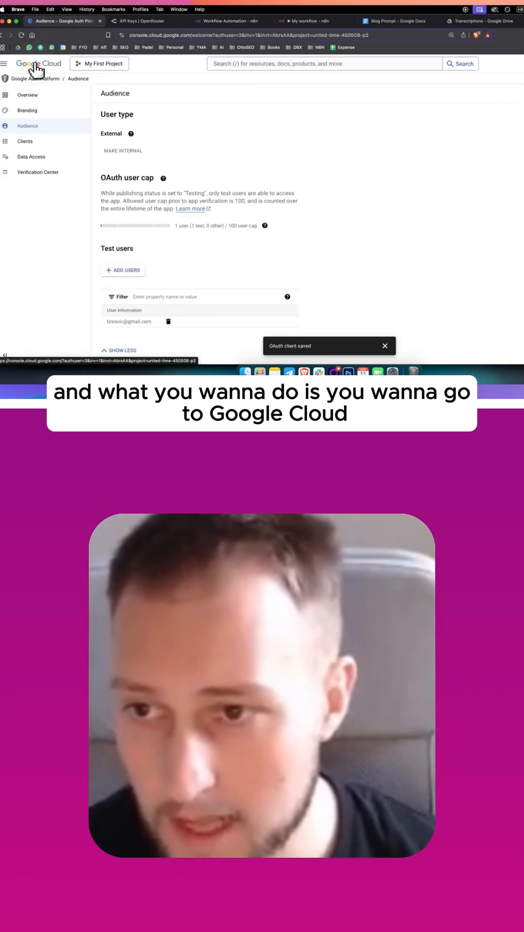
# Find the Google Drive API in the API Library by searching 'google drive'.
pyautogui.click(39, 64)
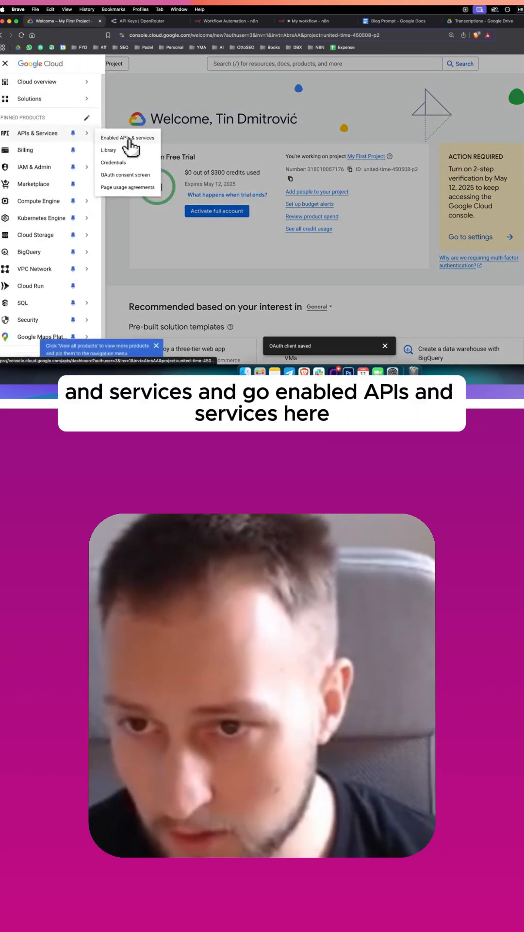
pyautogui.click(126, 137)
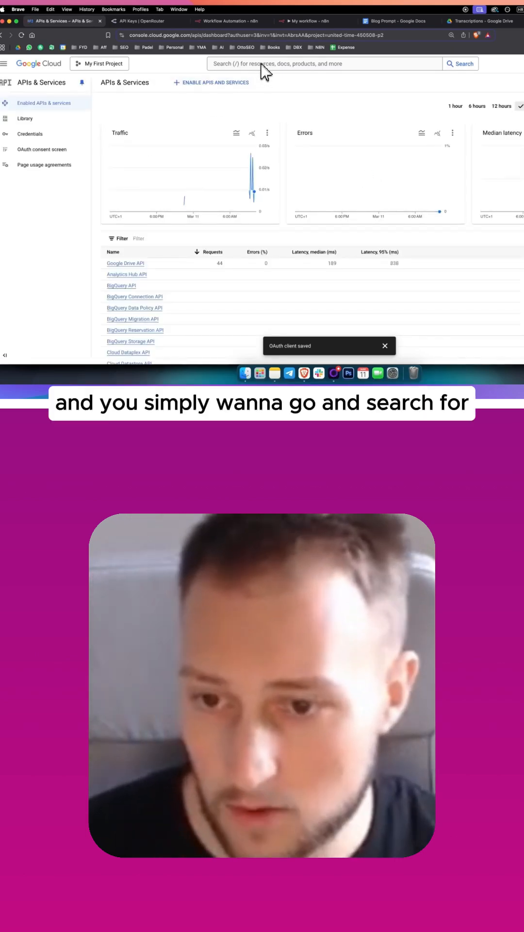
pyautogui.scroll(-3)
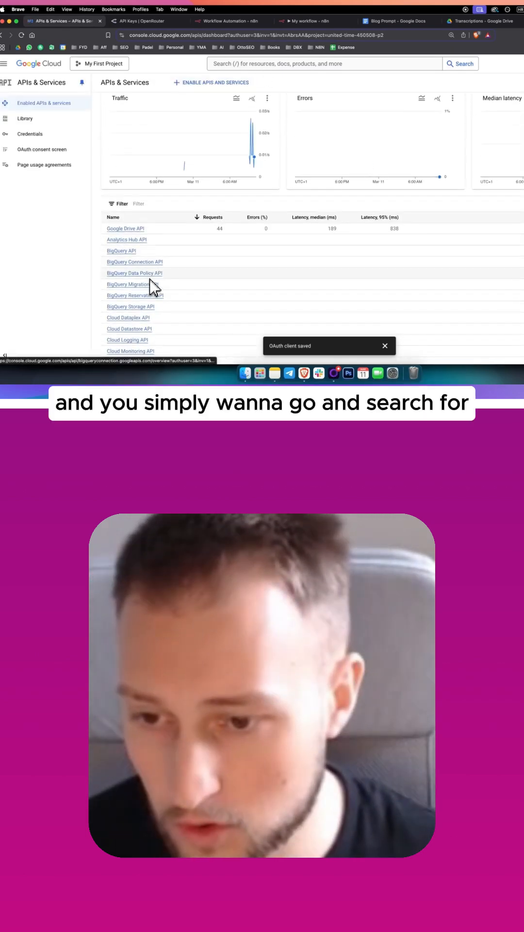
pyautogui.click(26, 118)
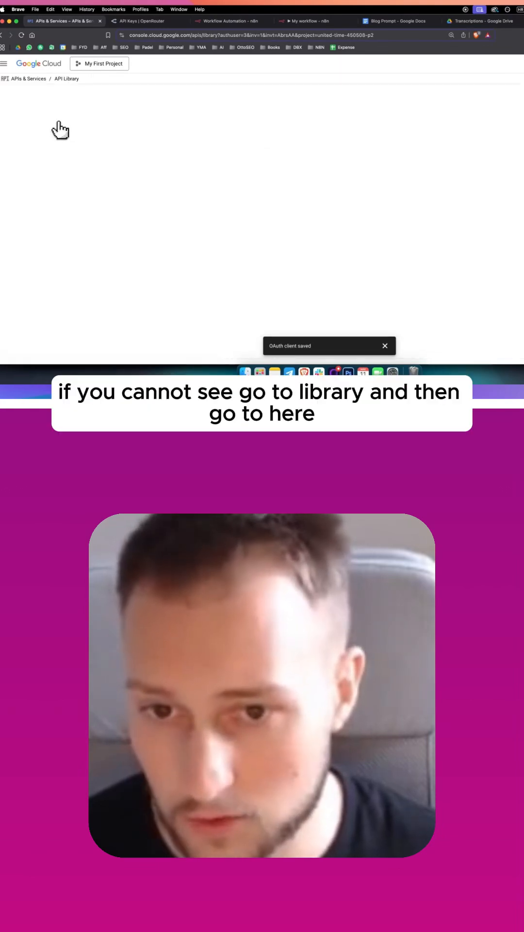
pyautogui.write('go')
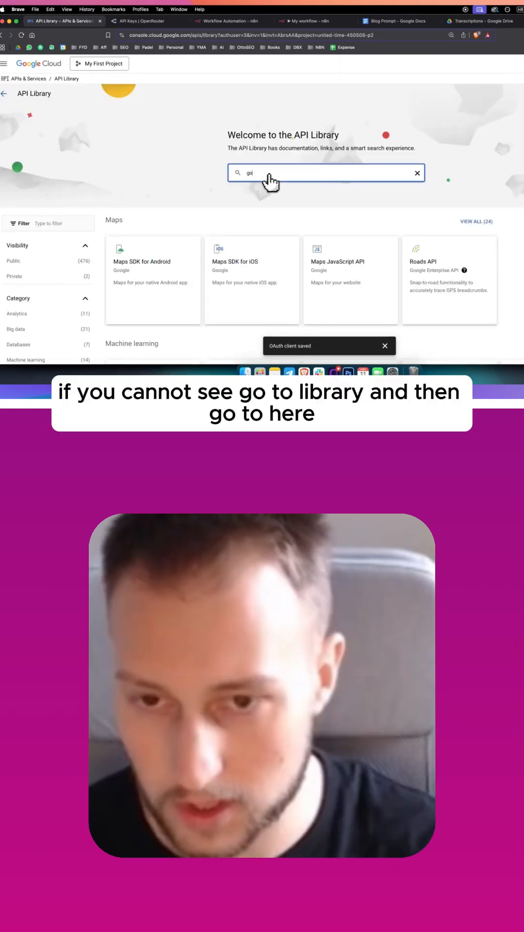
pyautogui.write('google drive api')
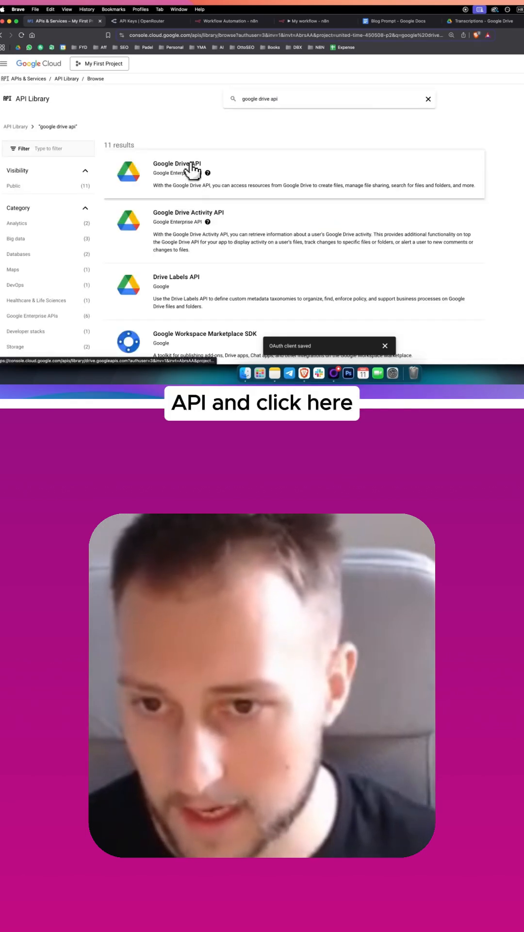
pyautogui.click(177, 163)
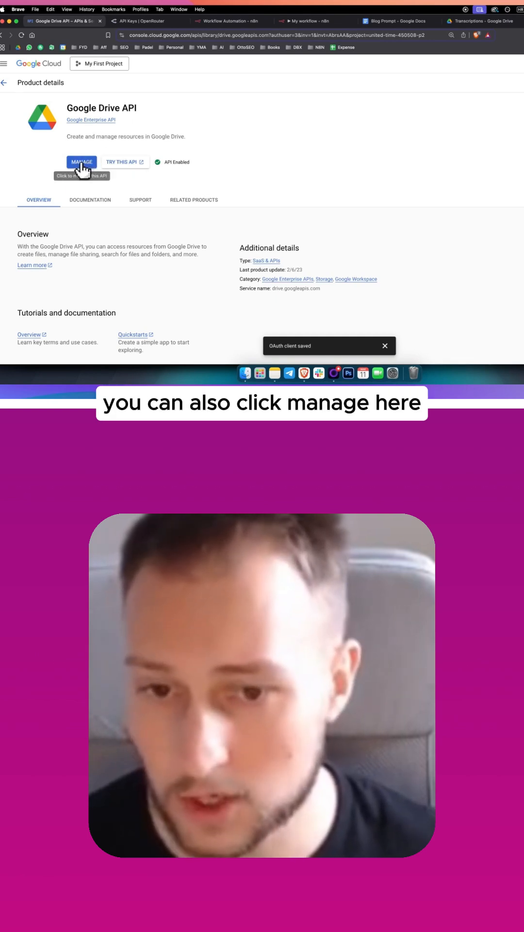
# Manage the enabled Drive API and list its compatible credentials, showing the N8N OAuth client.
pyautogui.click(81, 162)
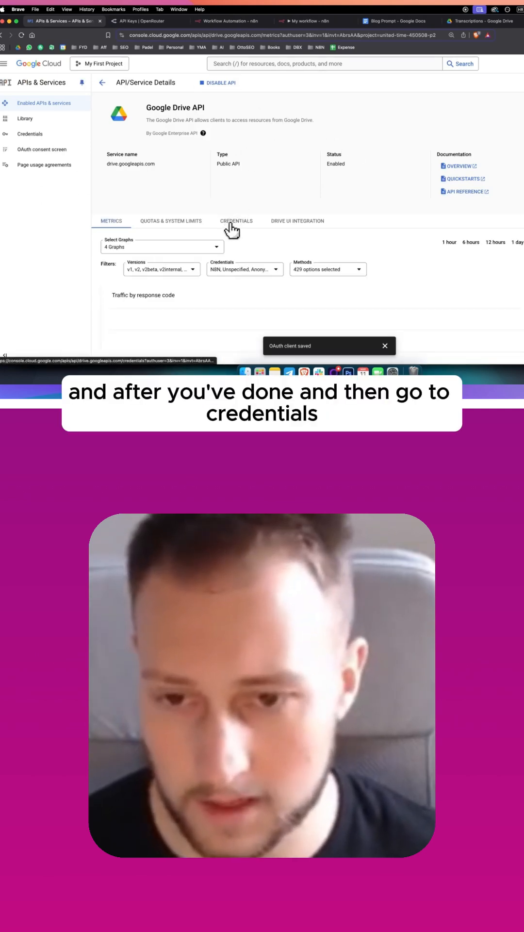
pyautogui.click(236, 220)
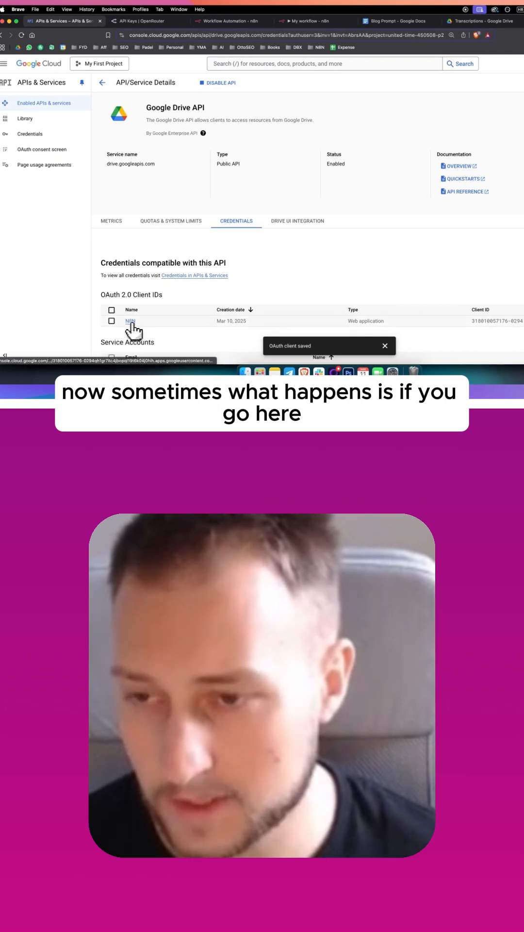
# Verify the N8N OAuth client's authorized redirect URI matches the n8n callback, then go back to n8n.
pyautogui.click(130, 322)
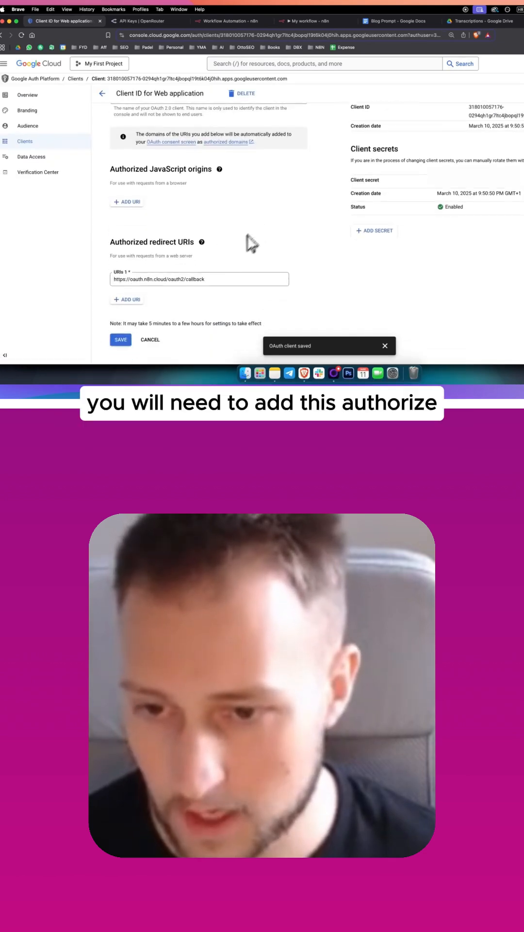
pyautogui.click(199, 279)
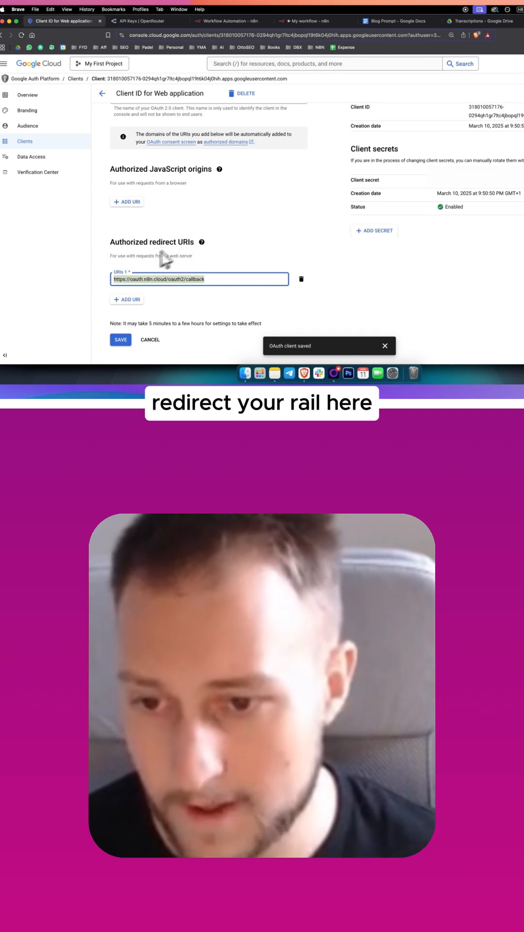
pyautogui.click(231, 20)
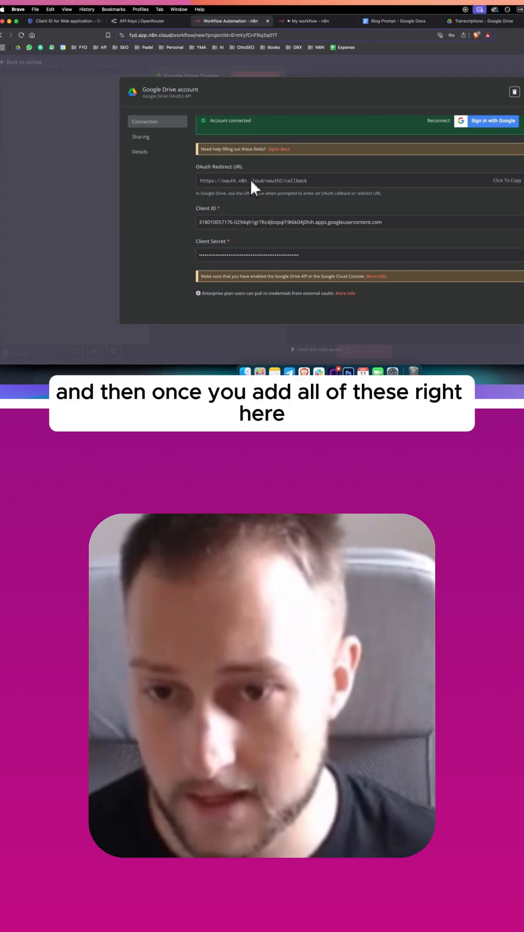
pyautogui.moveTo(146, 63)
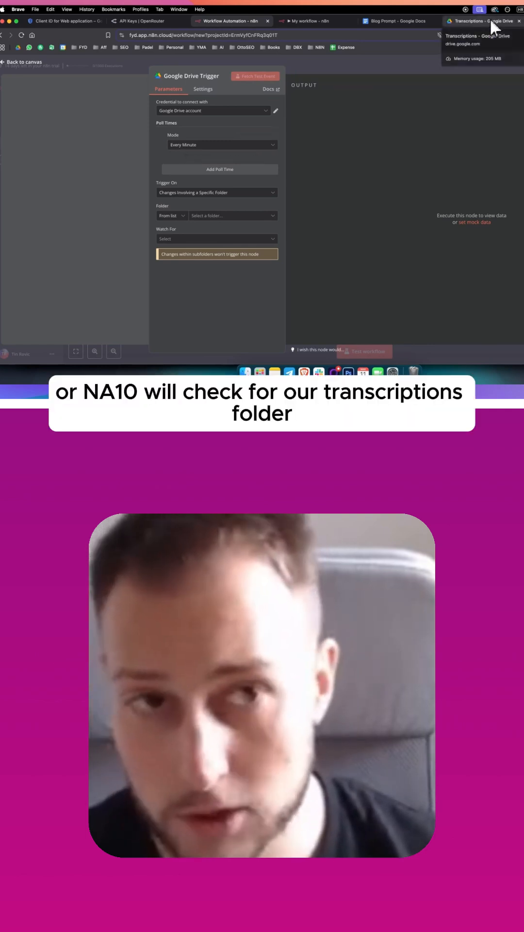
pyautogui.click(482, 21)
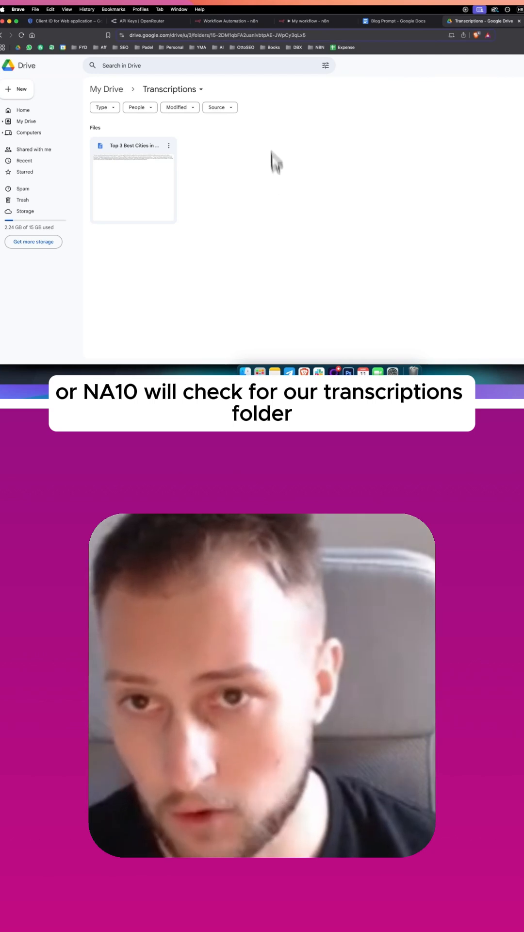
pyautogui.click(229, 21)
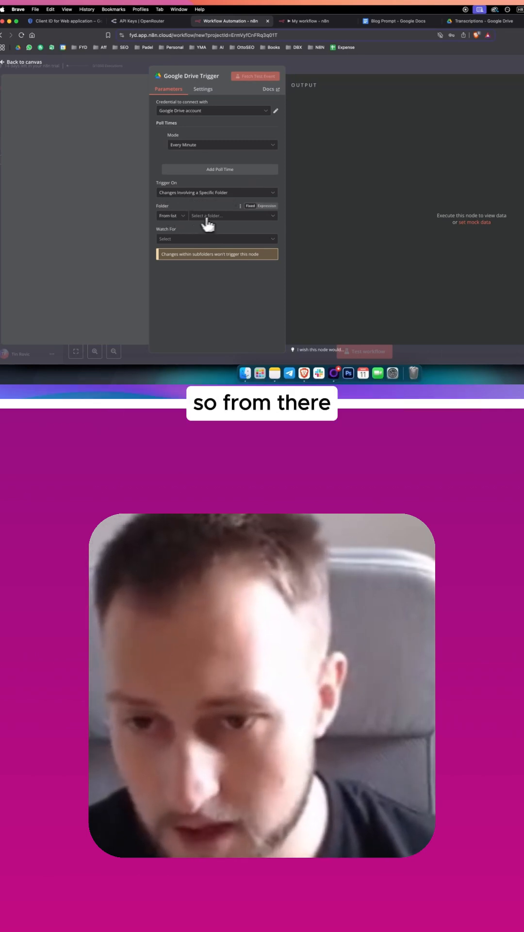
# Set the trigger to watch the Transcriptions folder for File Created events.
pyautogui.click(233, 216)
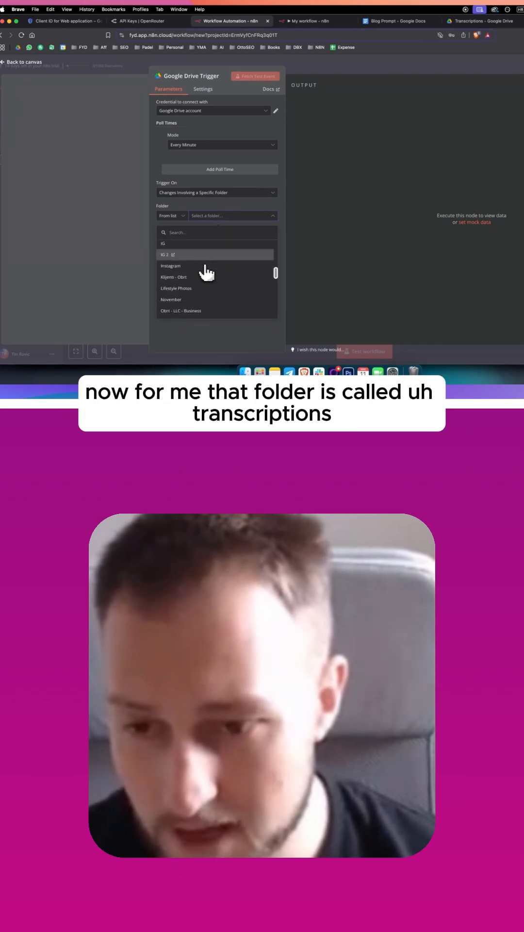
pyautogui.scroll(-3)
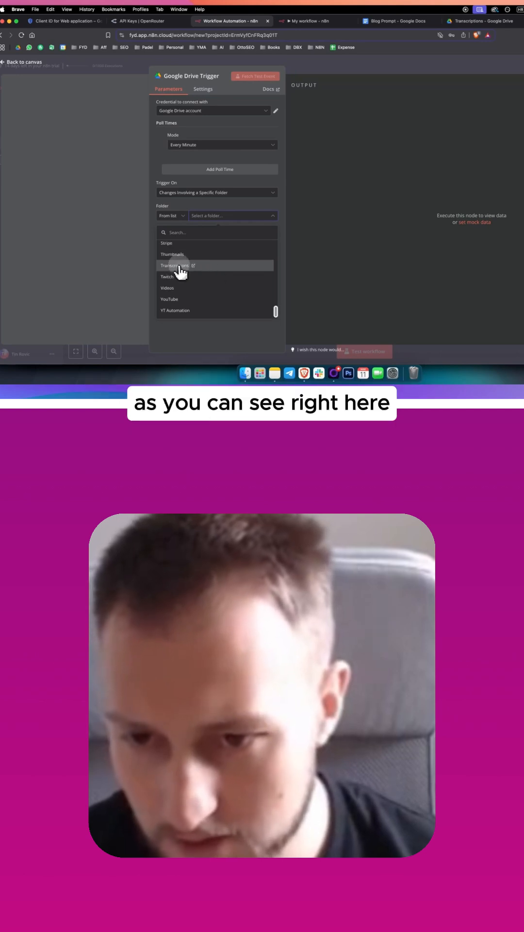
pyautogui.click(175, 265)
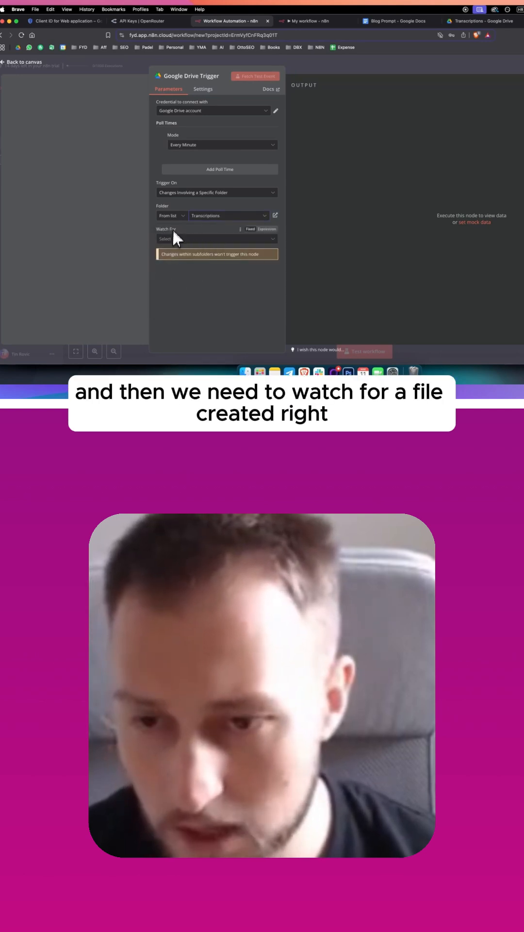
pyautogui.click(215, 239)
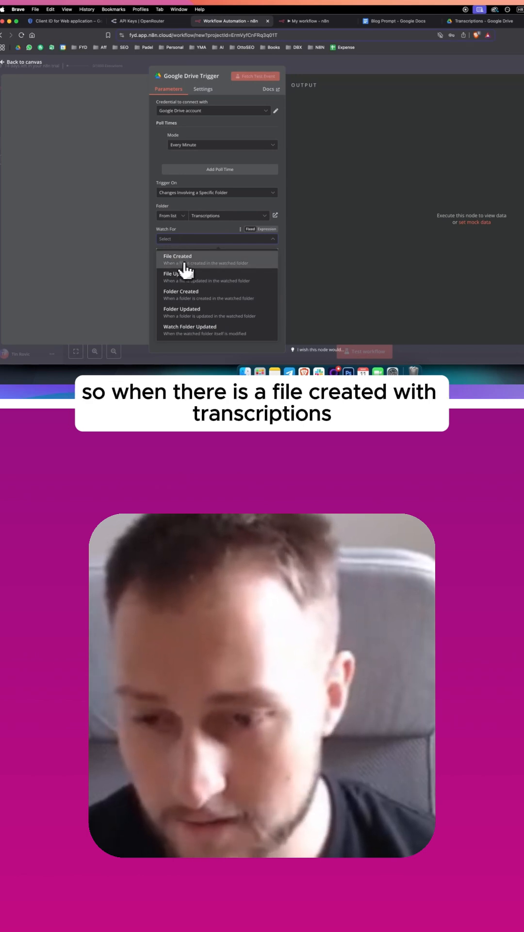
pyautogui.click(177, 258)
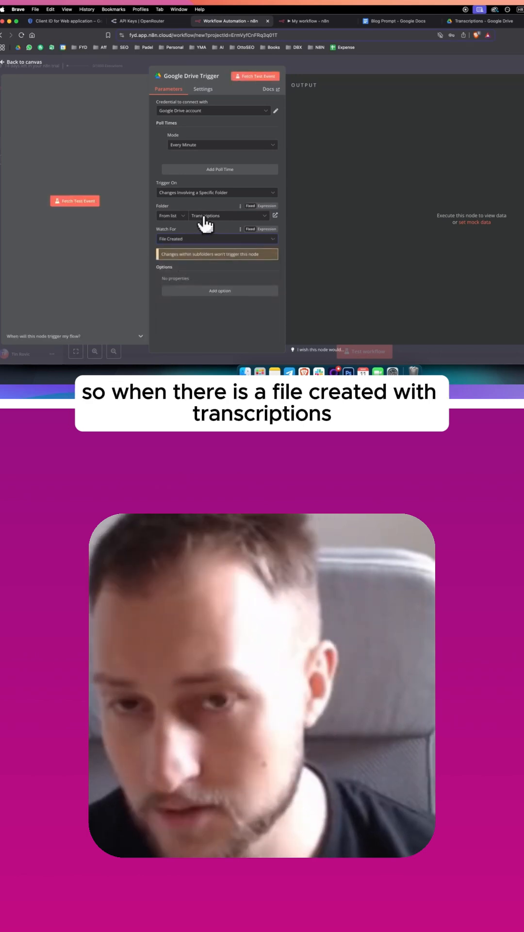